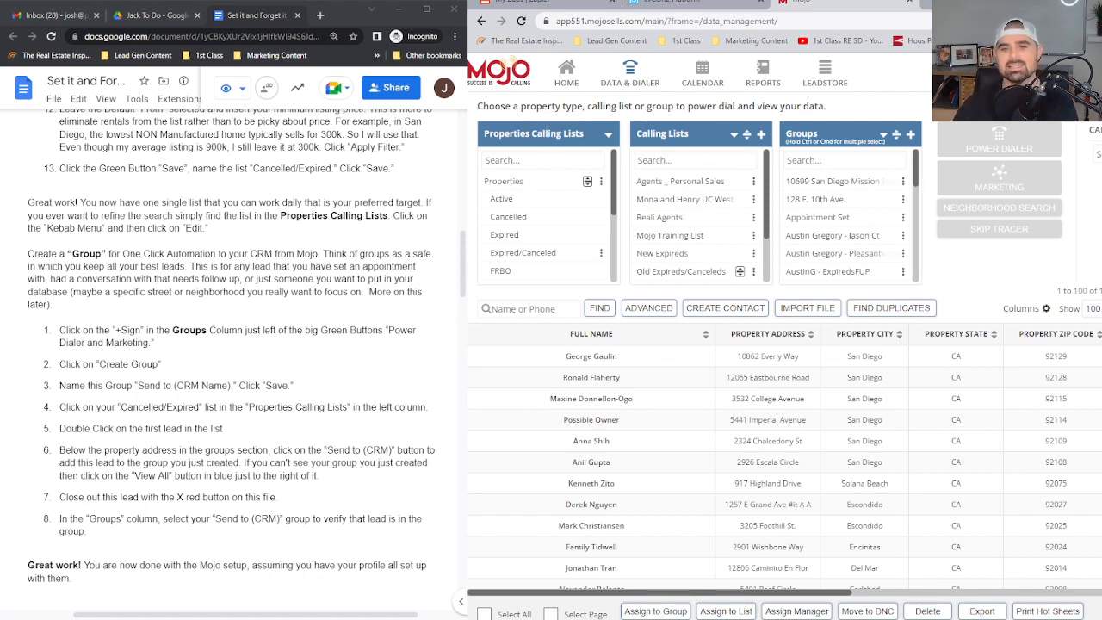
pyautogui.moveTo(857, 176)
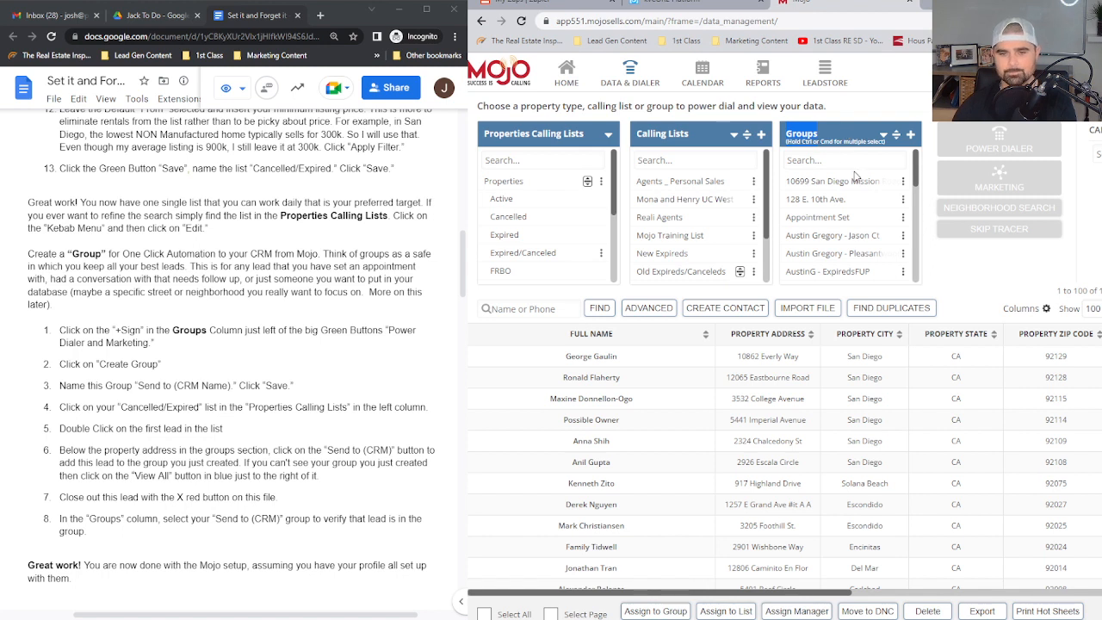
# Step: Bring up the Create Group / Create Folder menu from the Groups column's '+' icon
pyautogui.click(910, 134)
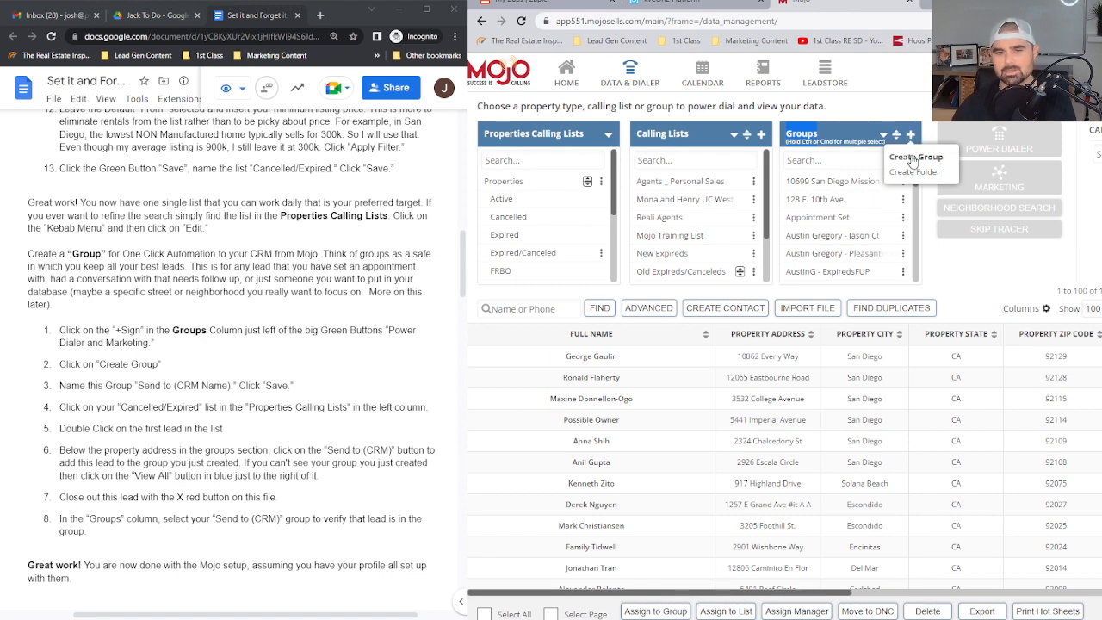
# Step: Create a new group, name it 'Send to FUB' in place of 'CRM', and save it
pyautogui.click(917, 157)
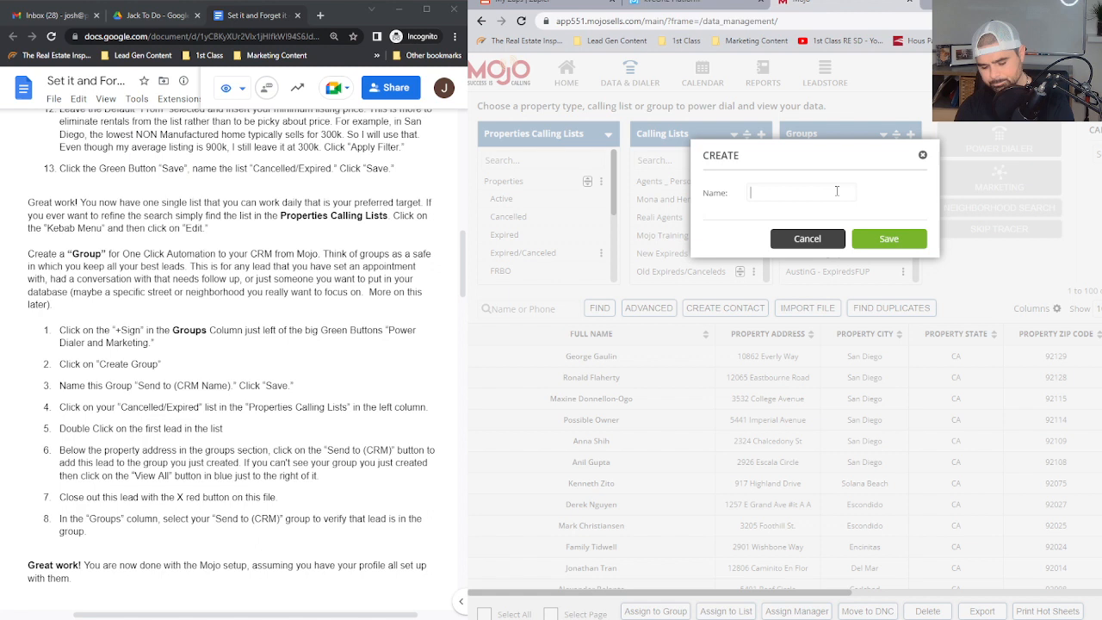
pyautogui.write('Send to CRM')
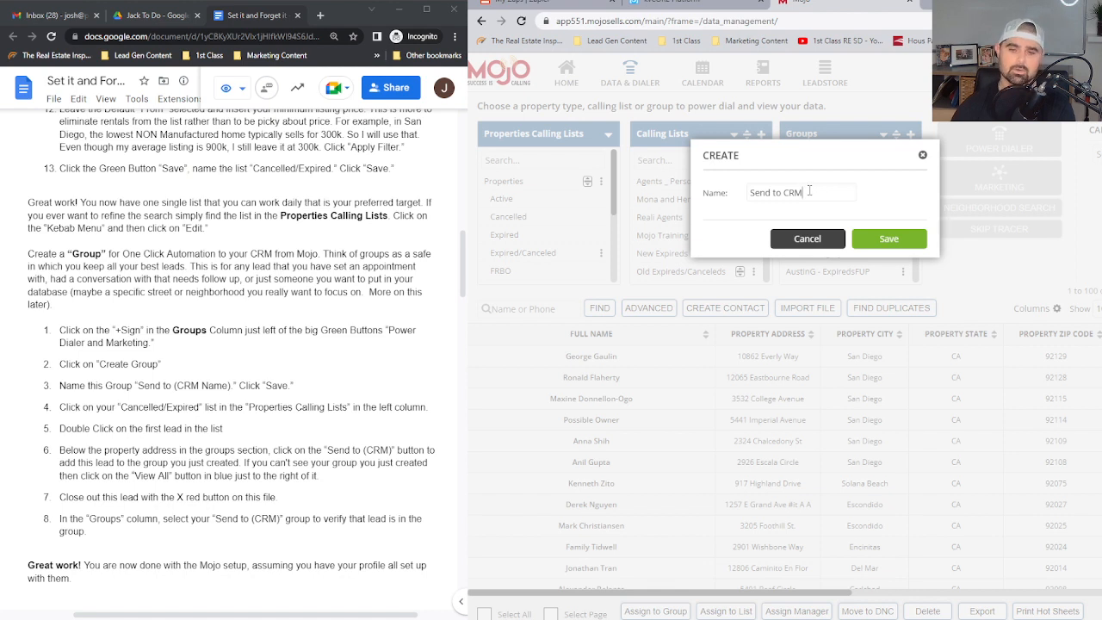
pyautogui.doubleClick(796, 193)
pyautogui.write('FUB')
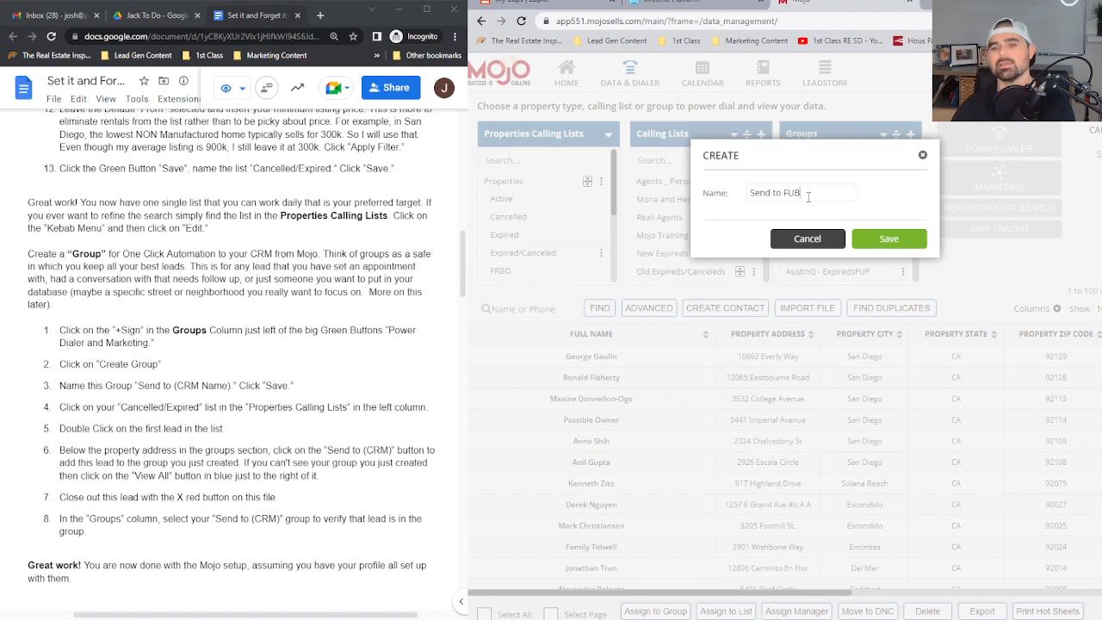
pyautogui.moveTo(888, 238)
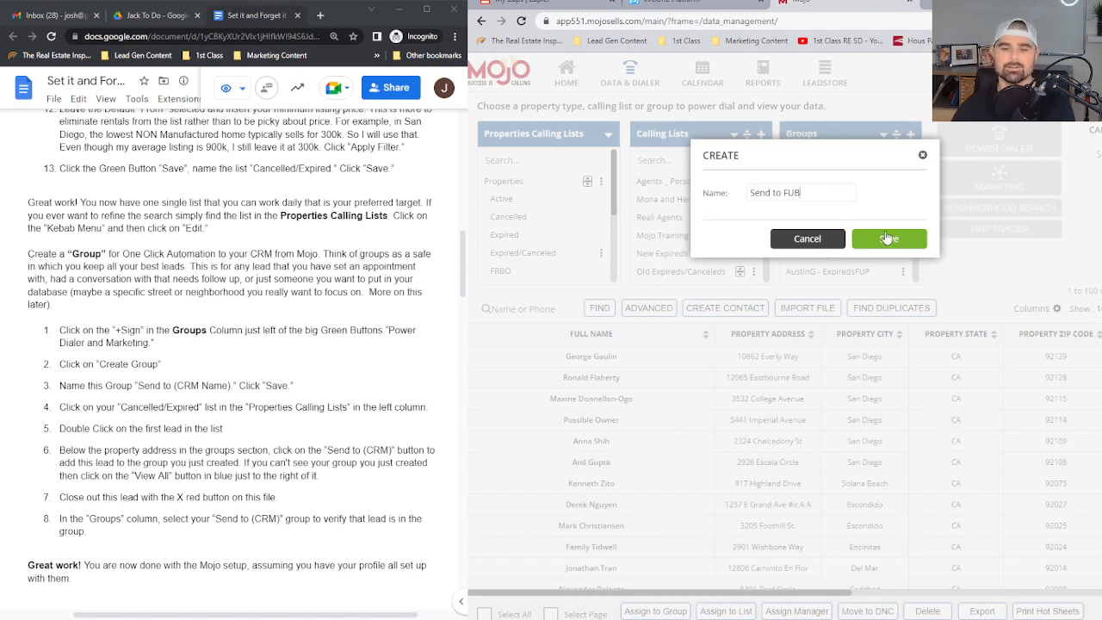
pyautogui.click(889, 237)
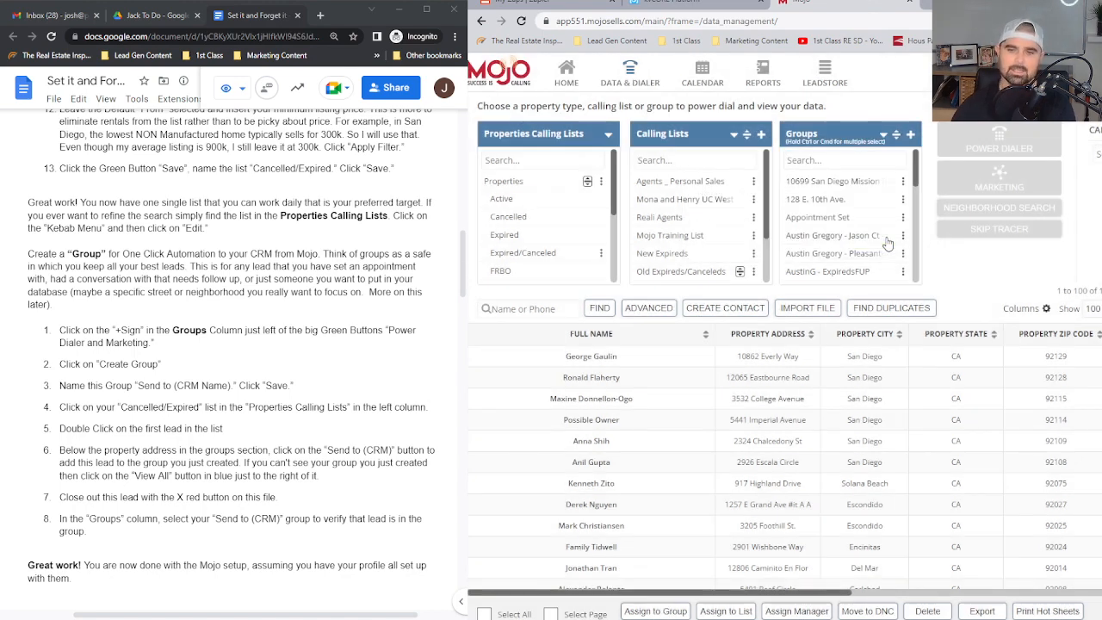
# Step: Select the Send to FUB group, showing its lead table with 0 entries
pyautogui.click(810, 221)
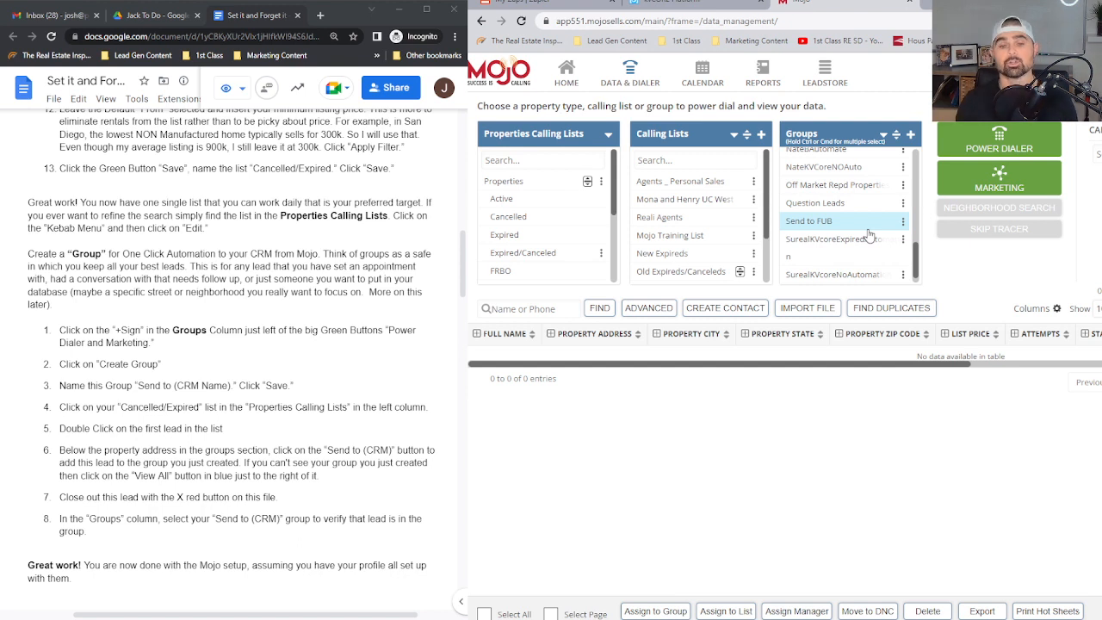
pyautogui.moveTo(682, 231)
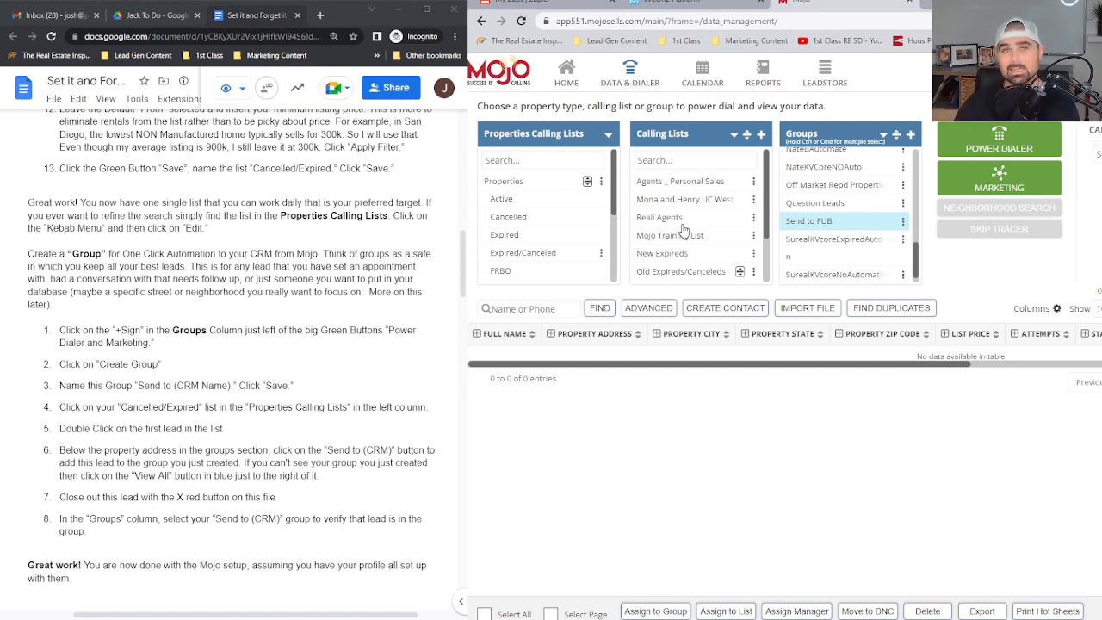
pyautogui.moveTo(703, 223)
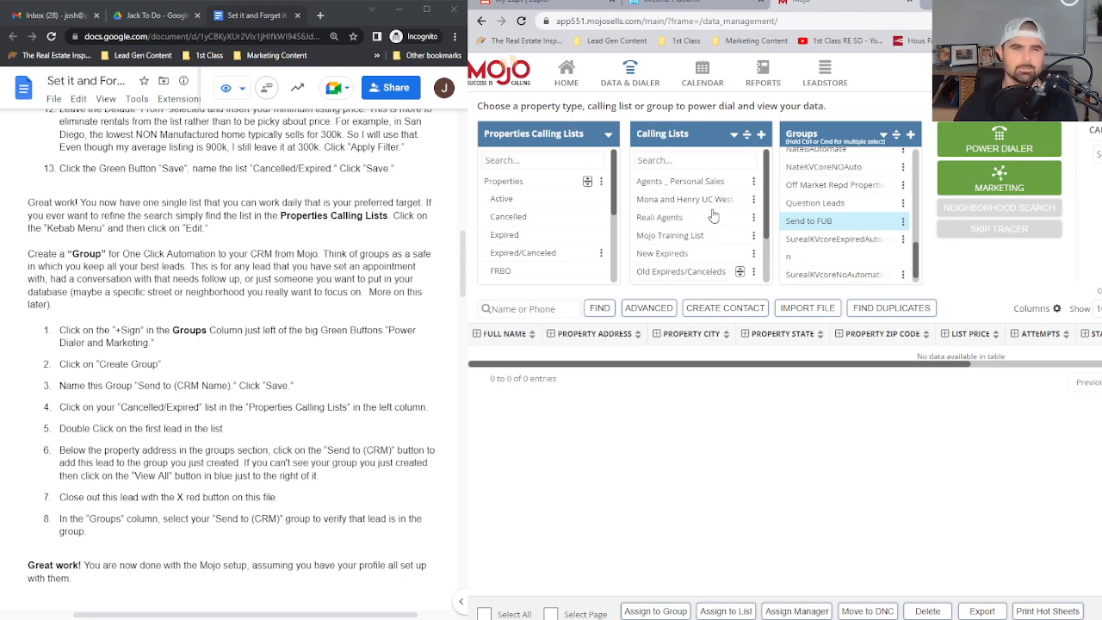
pyautogui.moveTo(689, 210)
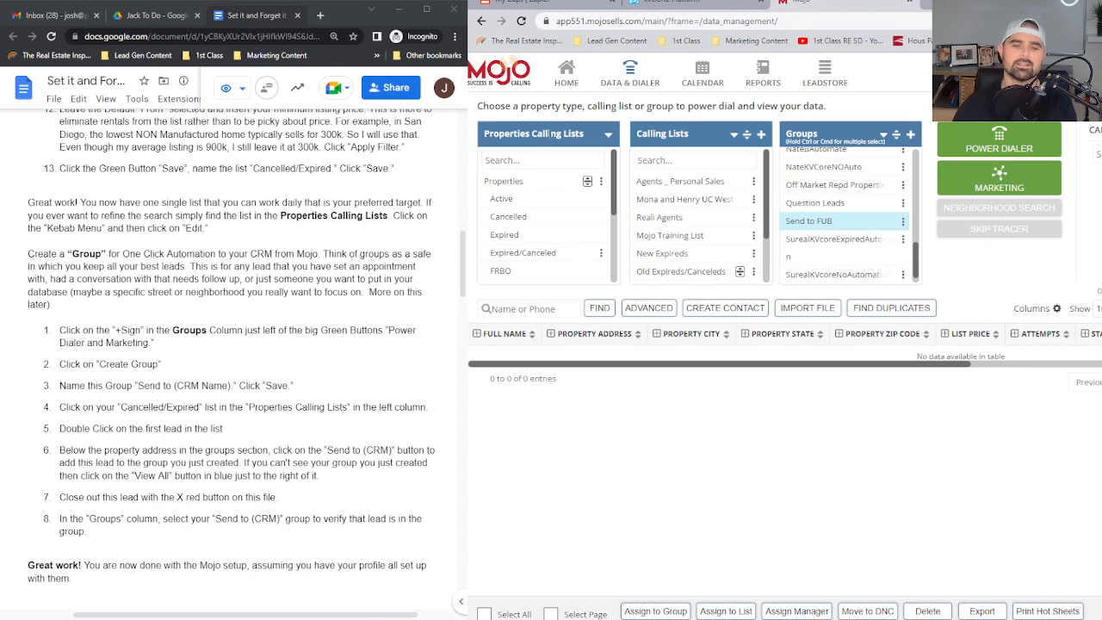
pyautogui.moveTo(517, 187)
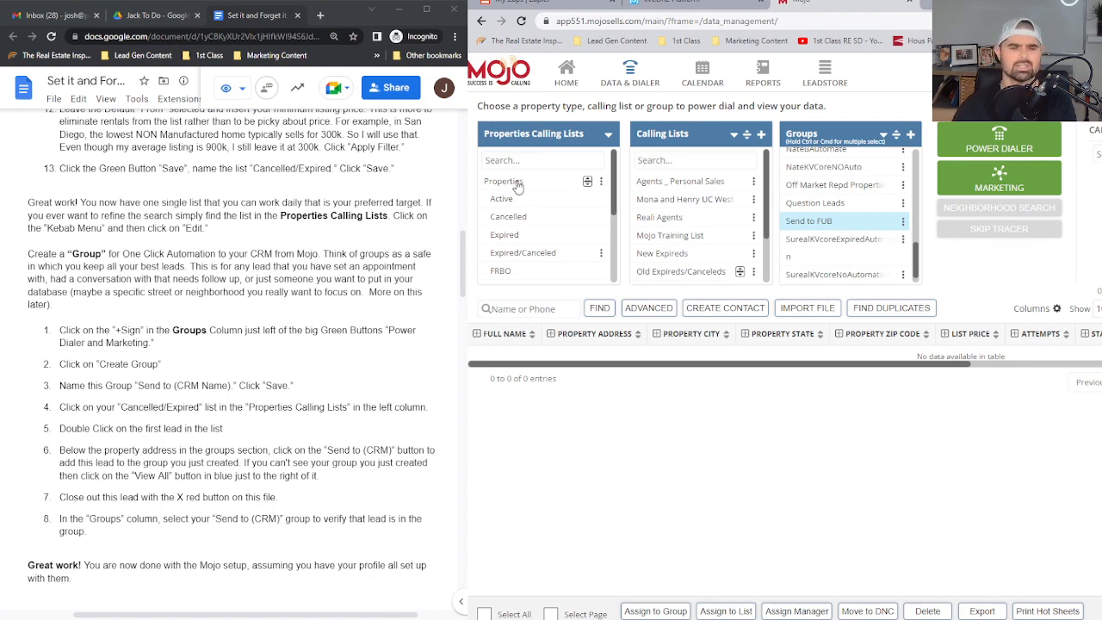
# Step: Load the Properties list, open its first lead's record, and expand View All groups
pyautogui.click(503, 181)
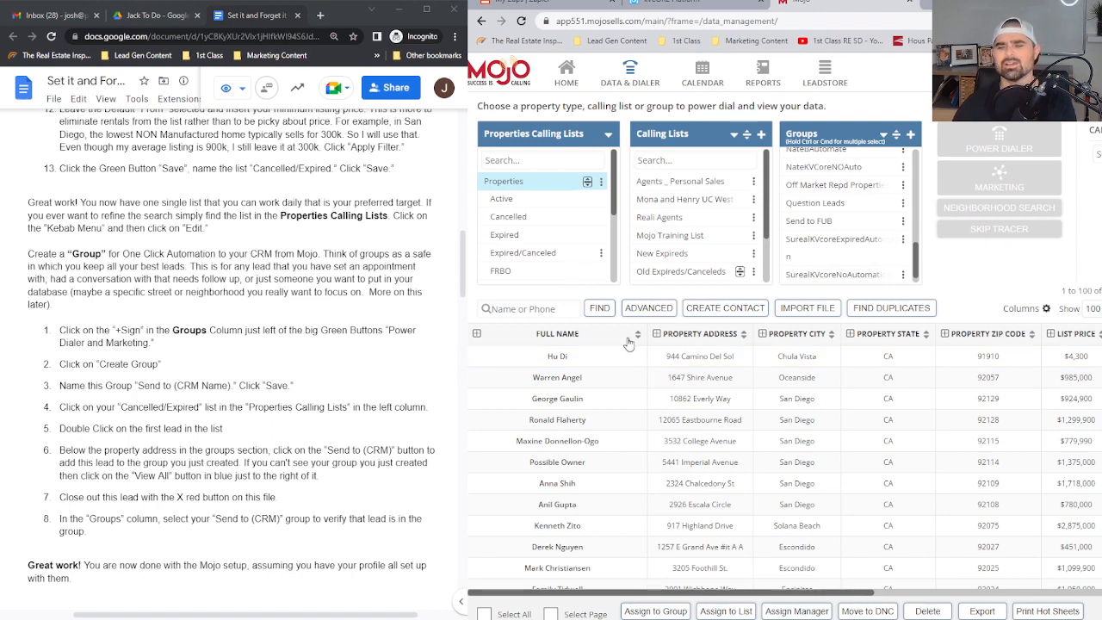
pyautogui.doubleClick(558, 355)
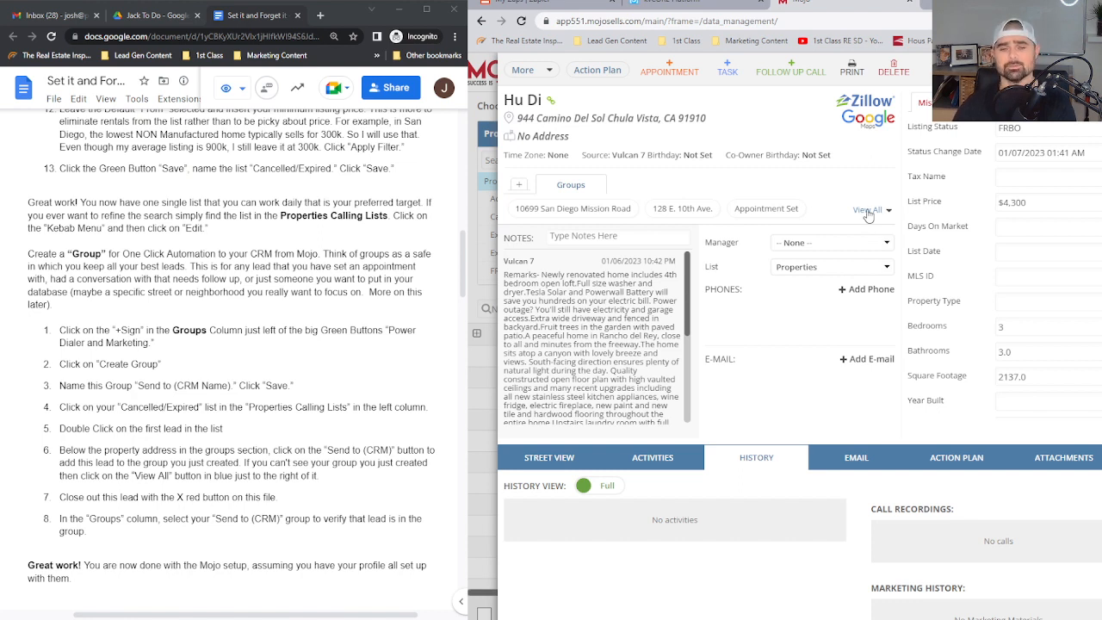
pyautogui.click(868, 210)
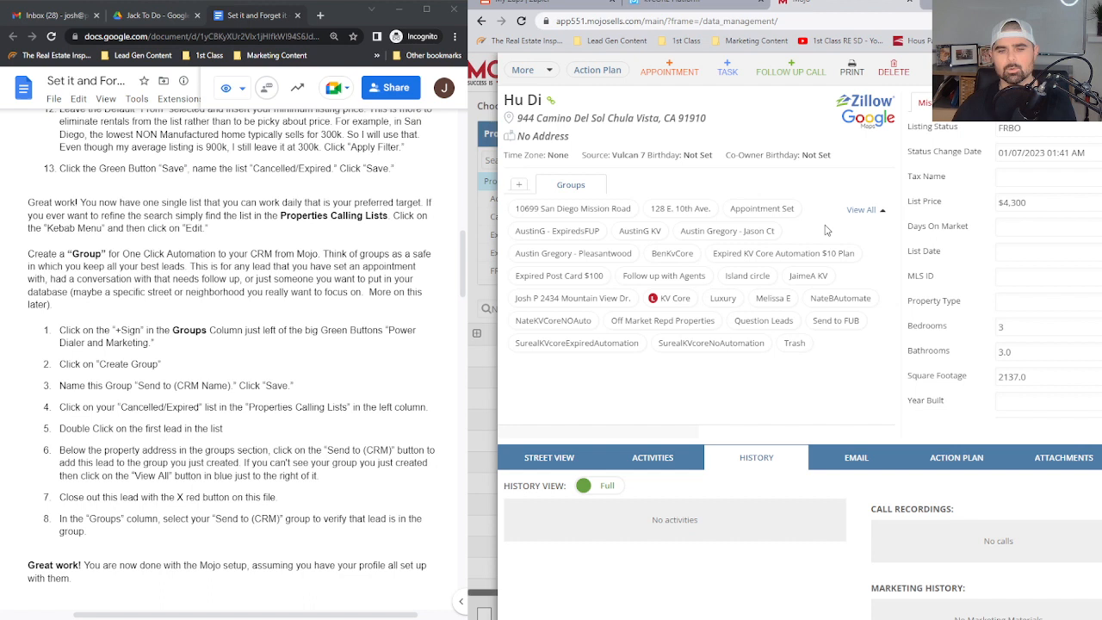